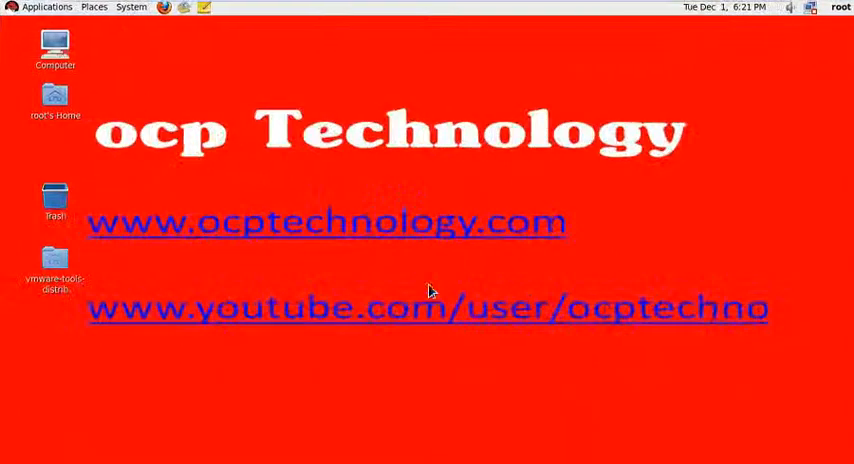
mouse_move(444, 396)
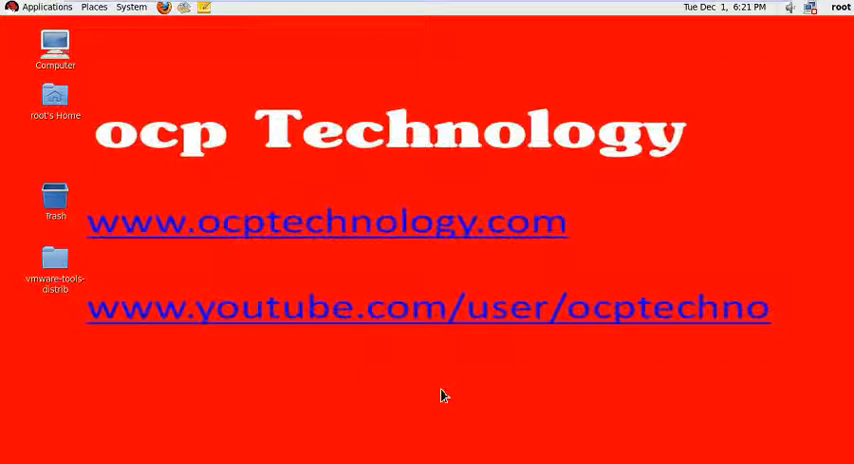
mouse_move(416, 376)
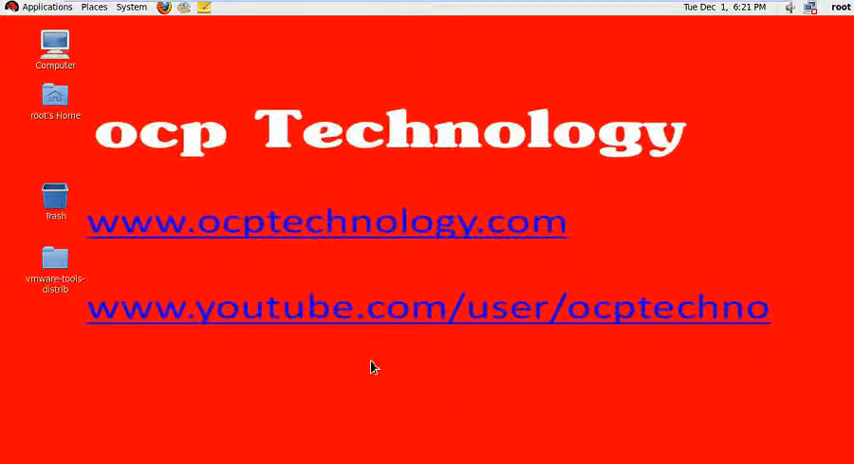
Step: Bring up the Applications menu to reach the System Tools category
click(46, 8)
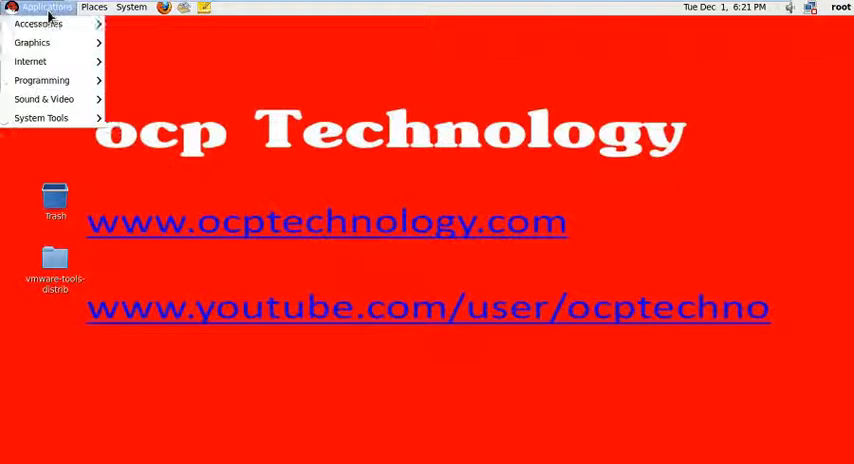
mouse_move(44, 24)
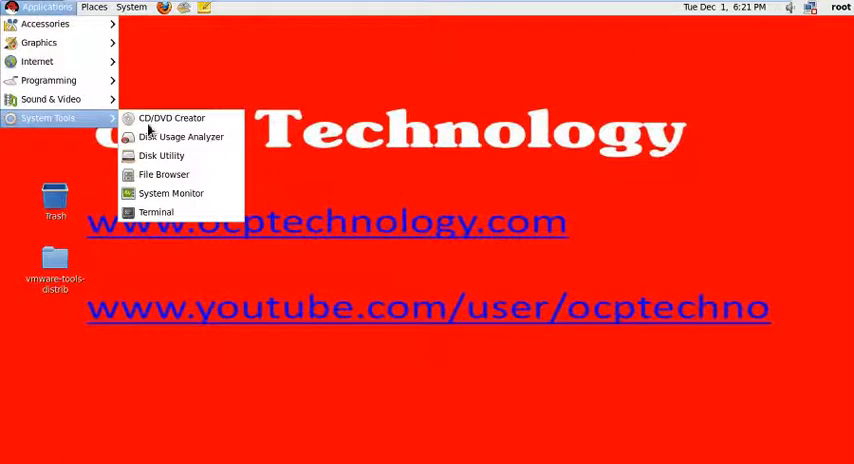
mouse_move(160, 156)
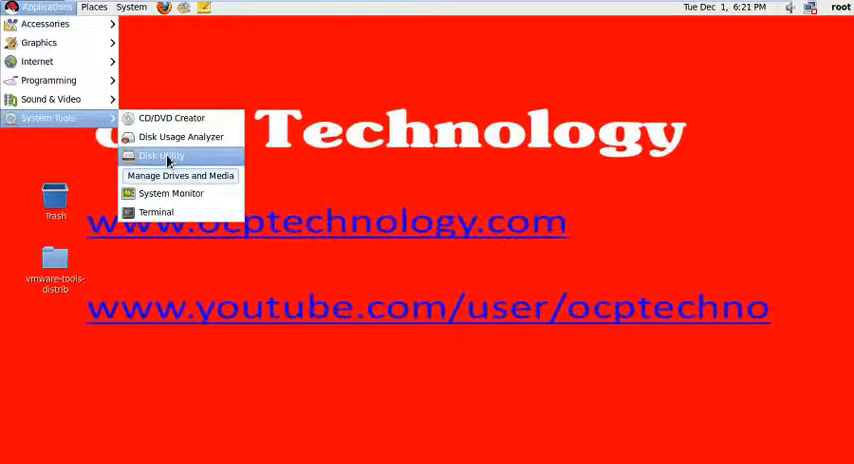
Step: Launch Disk Utility, shift its window left and dismiss the missing certificates notification
click(160, 156)
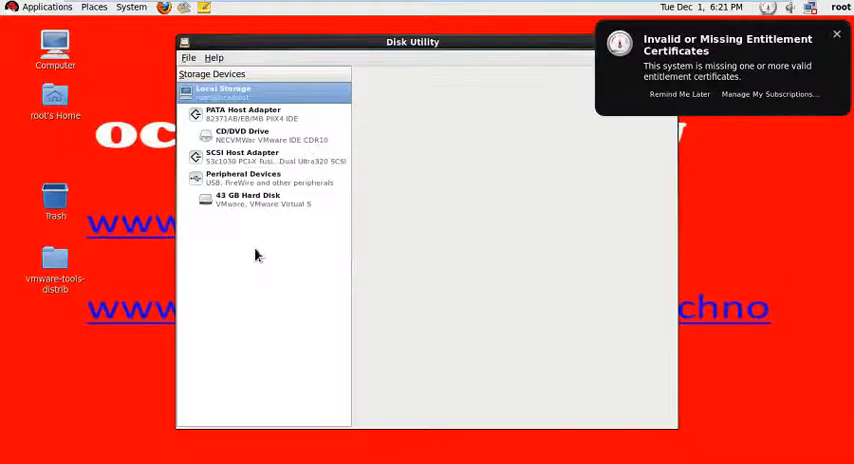
drag(412, 42, 322, 38)
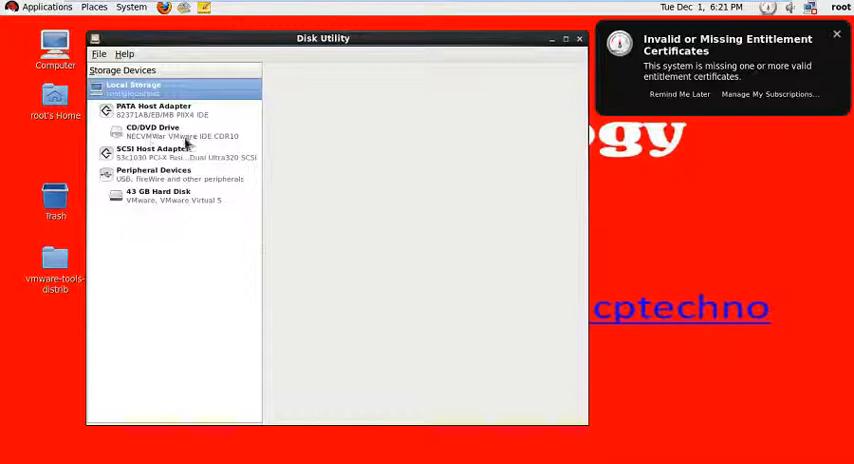
click(836, 32)
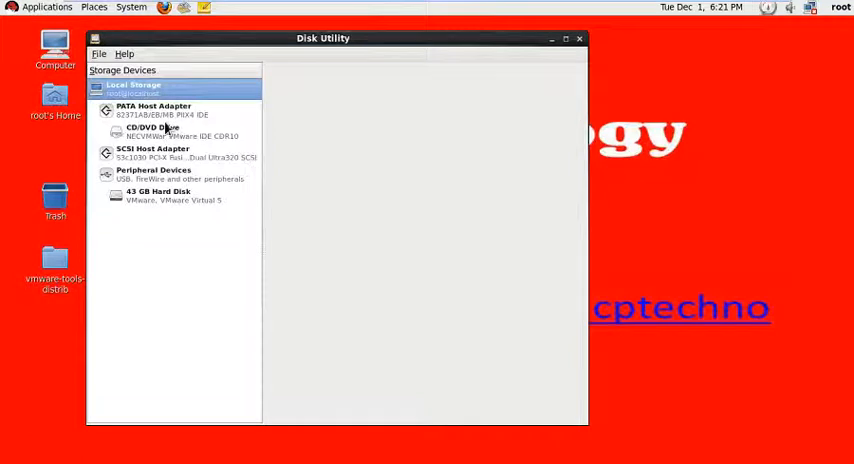
mouse_move(130, 92)
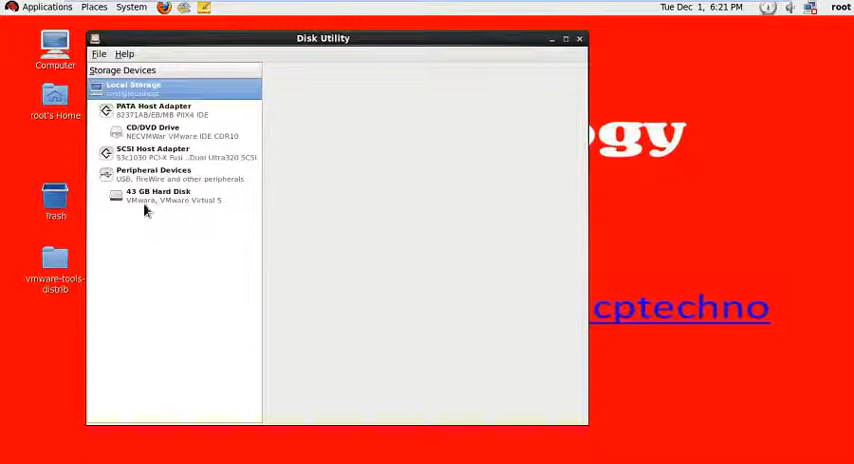
Step: Select the 43 GB hard disk and choose its 12 GB free space block
click(158, 196)
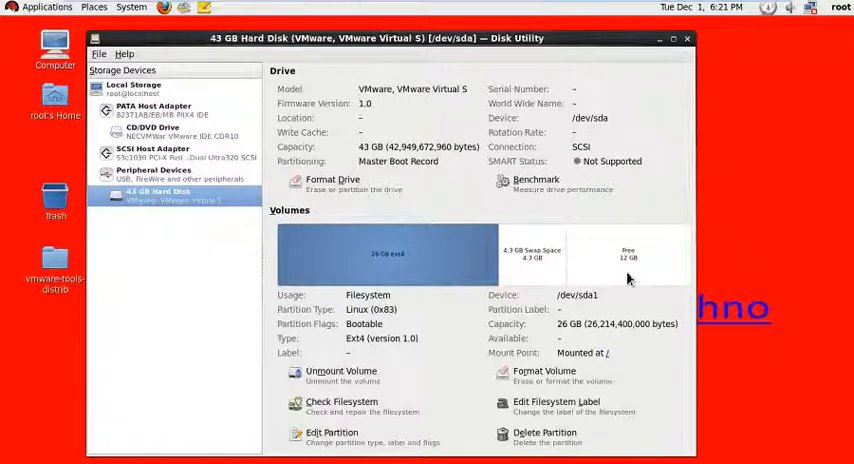
mouse_move(616, 272)
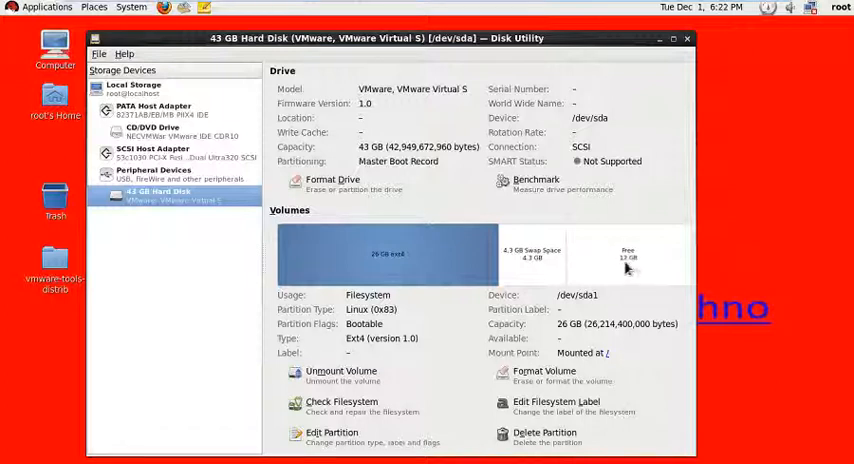
click(628, 252)
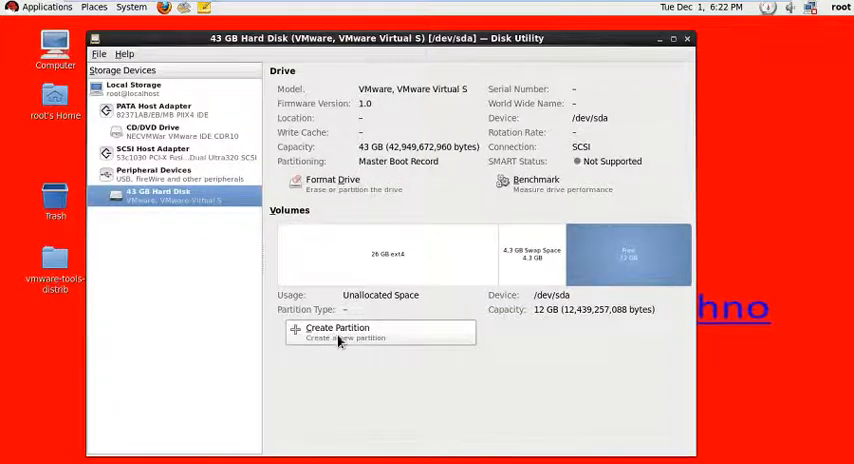
Step: Configure a new 2.0 GB partition in the free space with Ext4 type and name Test Volume
click(336, 328)
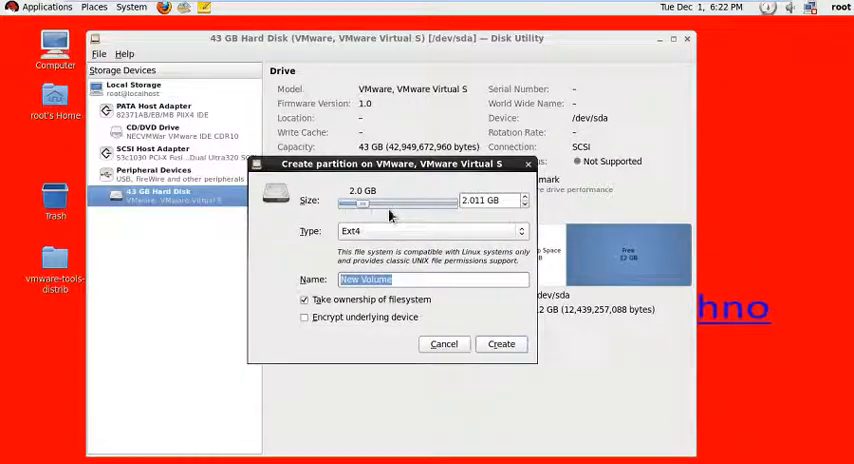
mouse_move(396, 238)
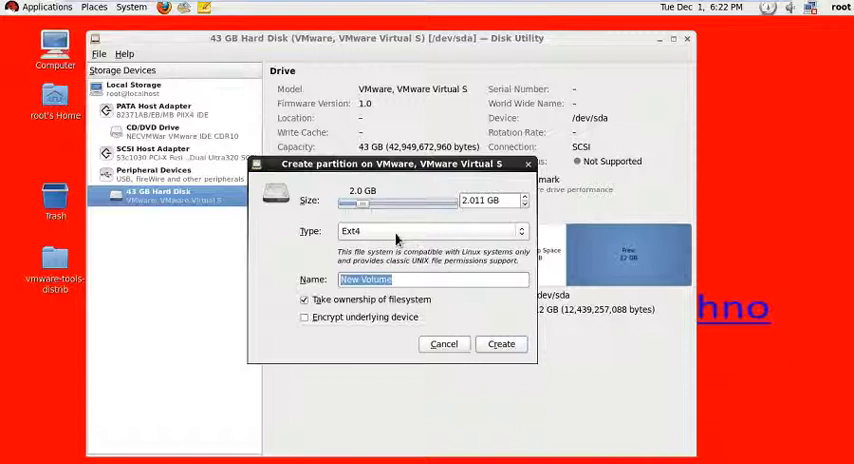
click(432, 232)
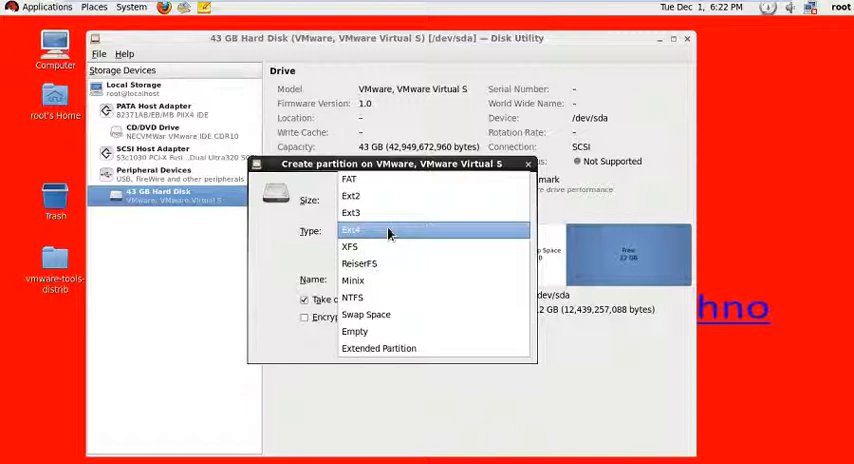
click(352, 230)
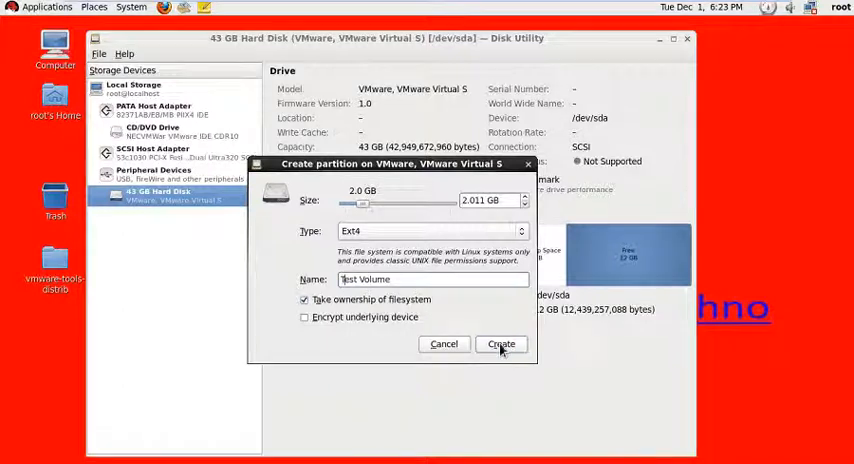
Step: Create the 2.0 GB Ext4 Test Volume partition and select it in the Volumes map
click(500, 344)
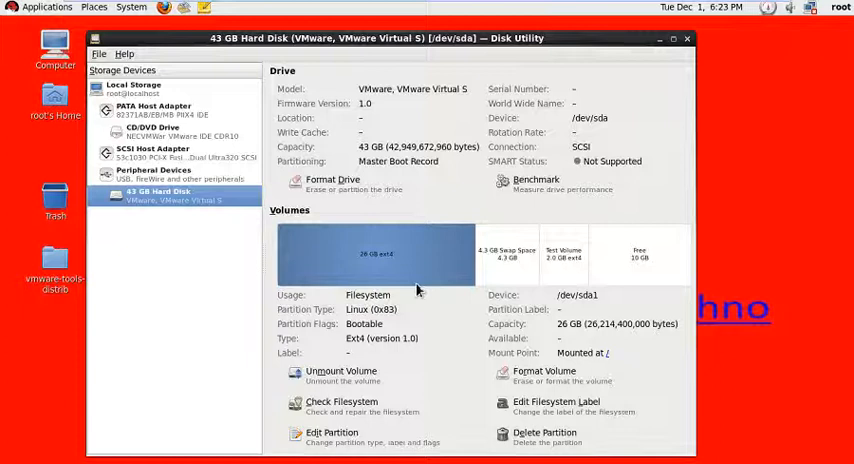
click(564, 254)
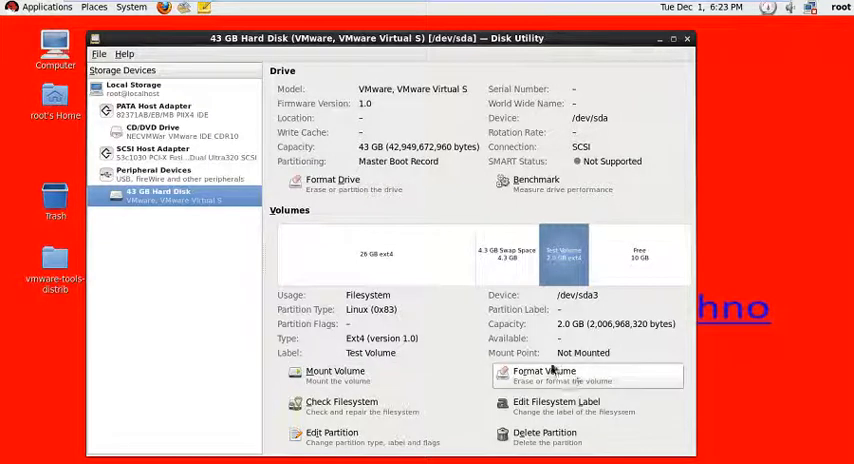
mouse_move(616, 360)
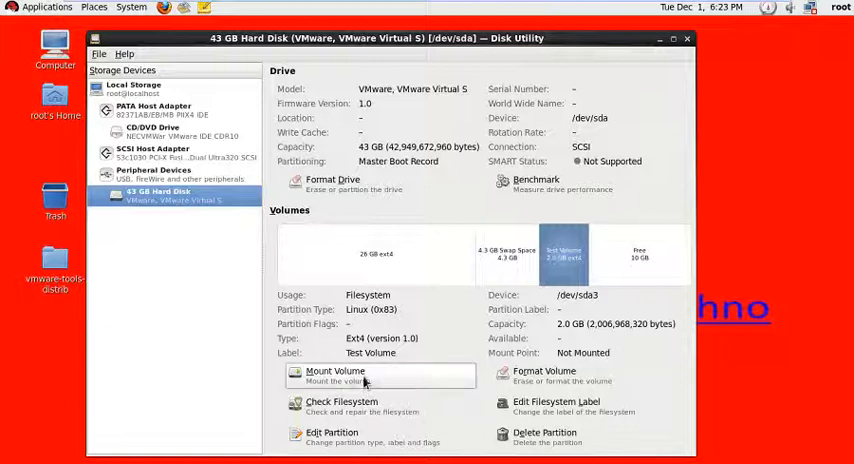
Step: Mount Test Volume at /media/Test Volume and check its lost+found folder in the file browser
click(336, 372)
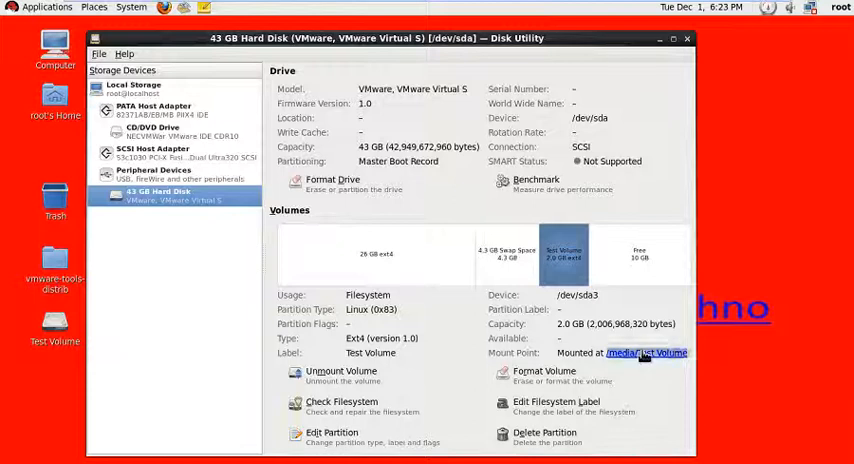
click(648, 352)
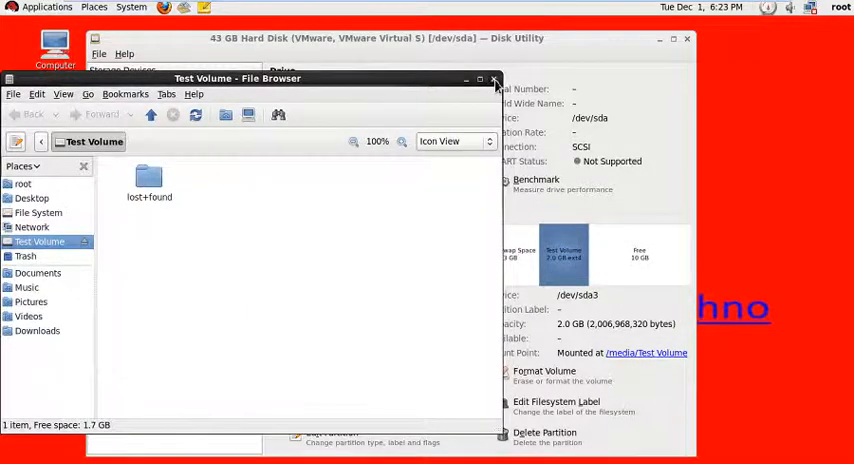
click(494, 80)
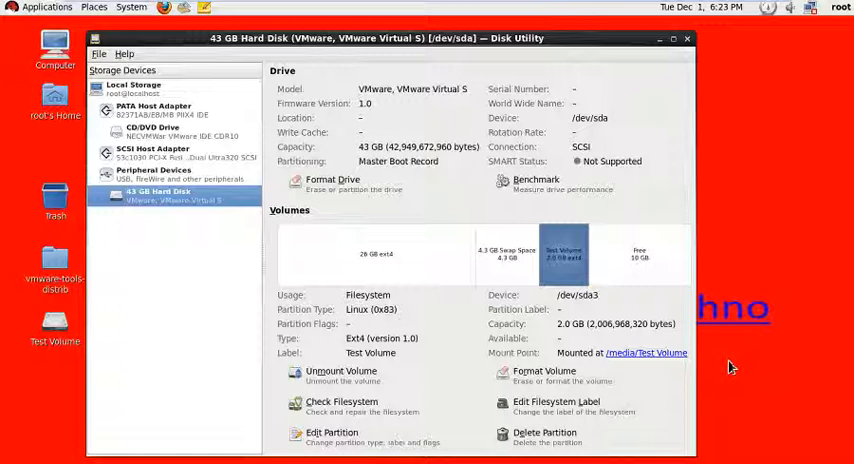
mouse_move(724, 368)
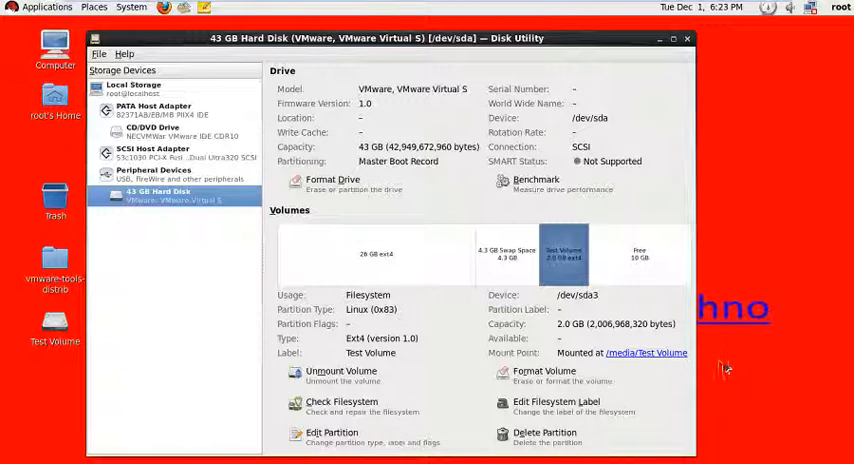